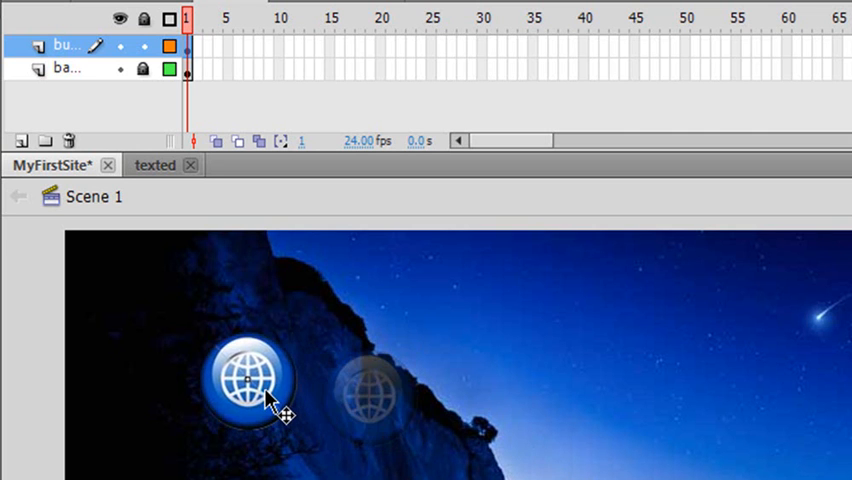
- Convert the selected globe button into a Movie Clip symbol named myBtn
left_click(248, 378)
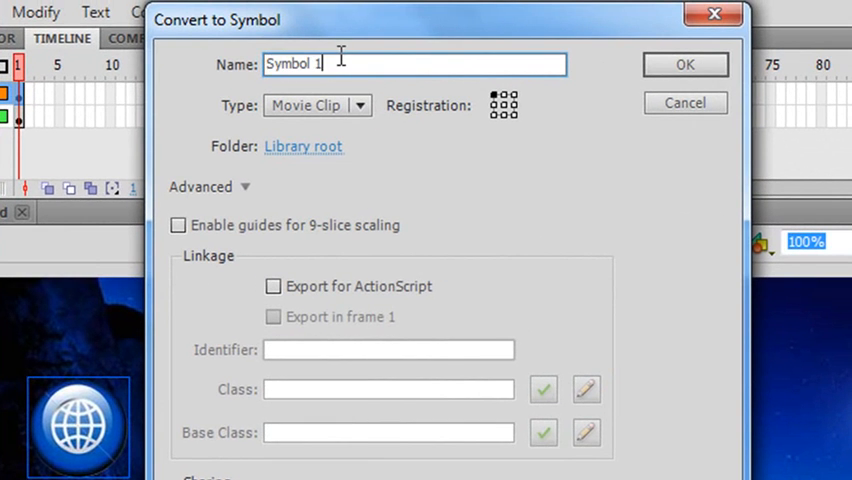
type("myBtn")
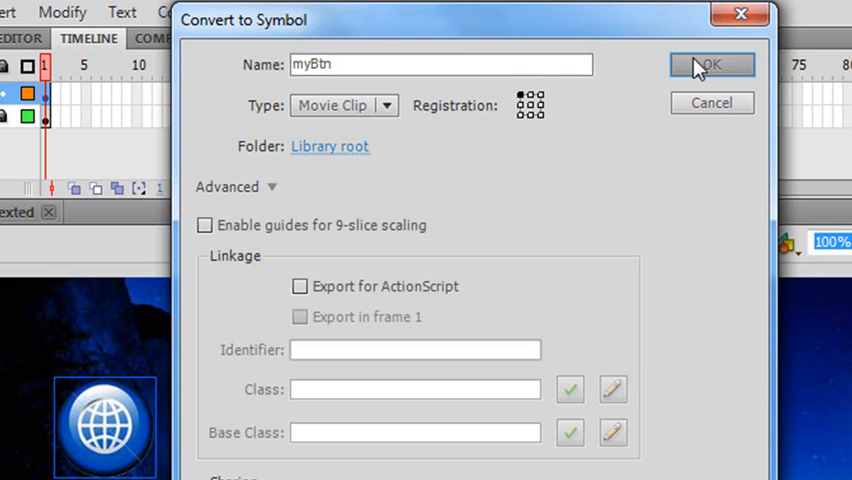
left_click(712, 64)
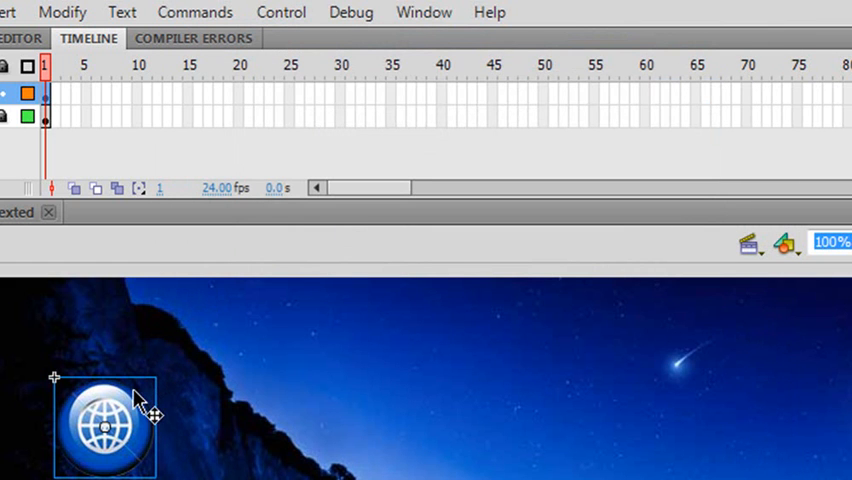
mouse_move(390, 360)
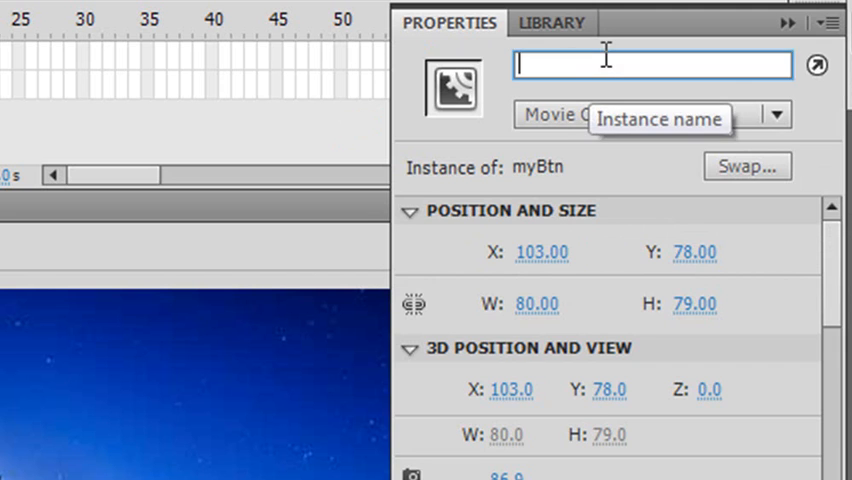
- Enter myURLBtn as the instance name of the globe button and commit it
type("myH")
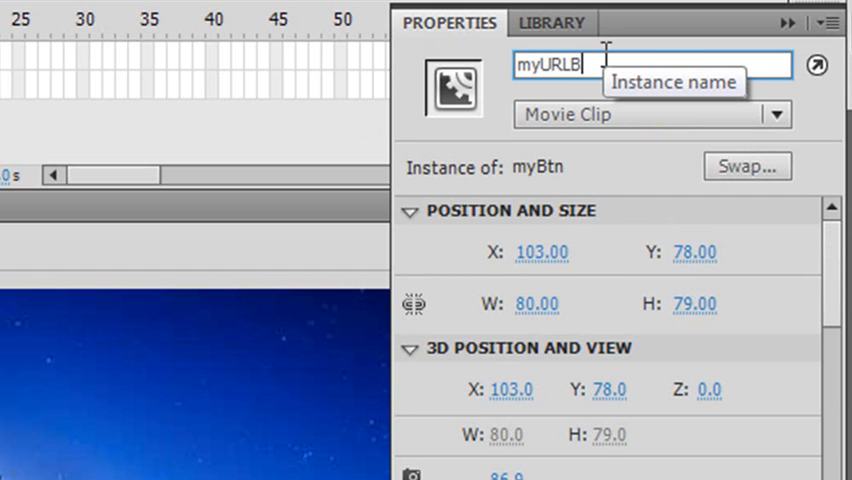
type("tn")
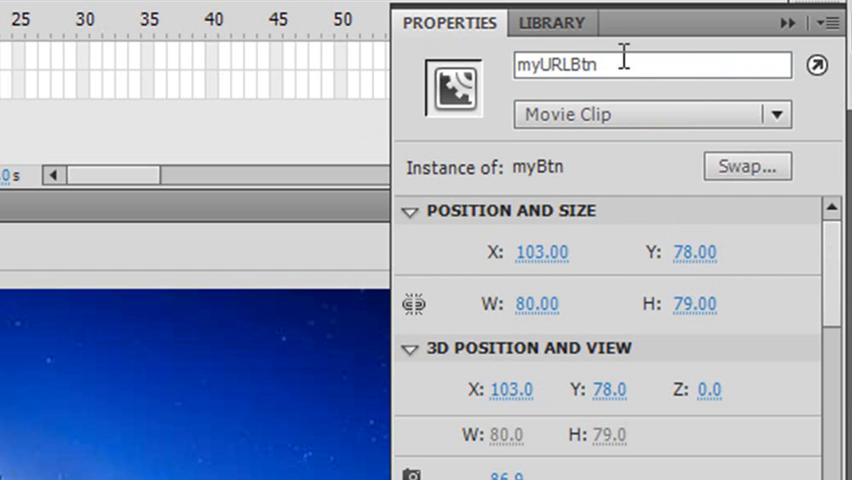
left_click(650, 64)
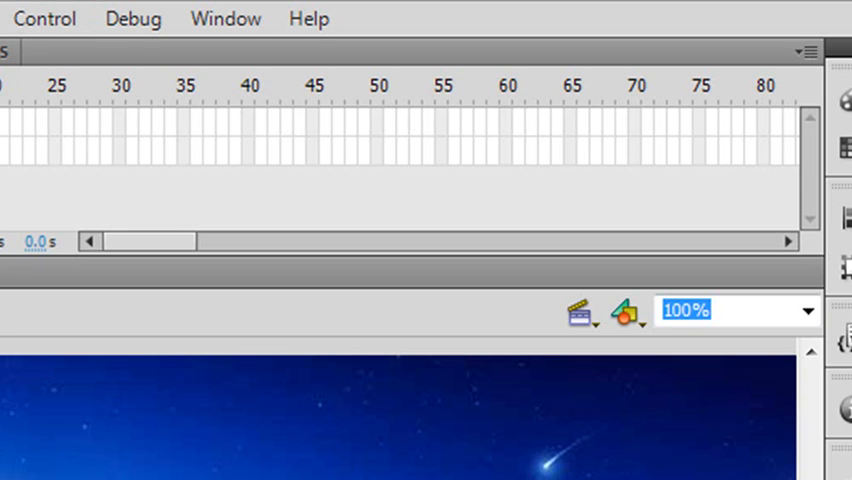
mouse_move(220, 84)
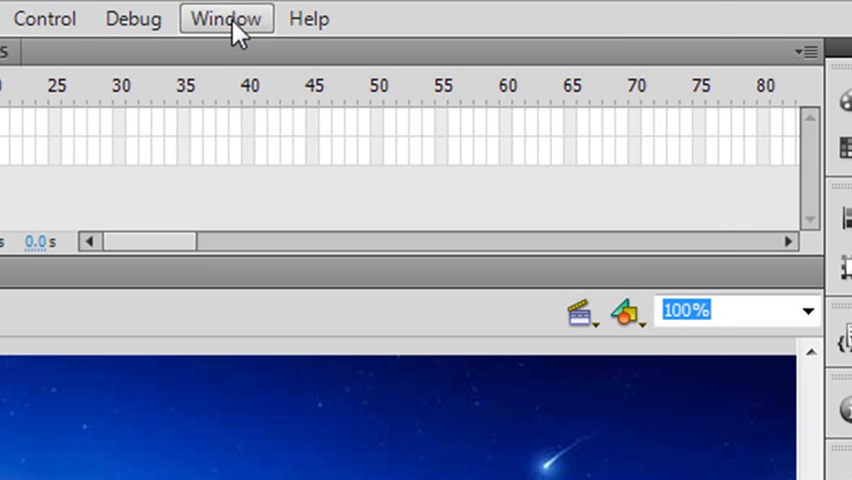
- Show the Code Snippets panel and the Actions panel from the Window menu
left_click(226, 18)
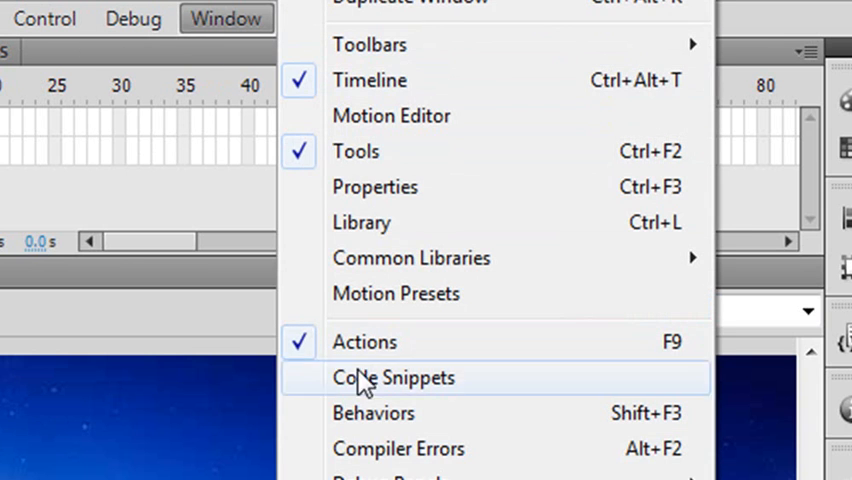
left_click(392, 376)
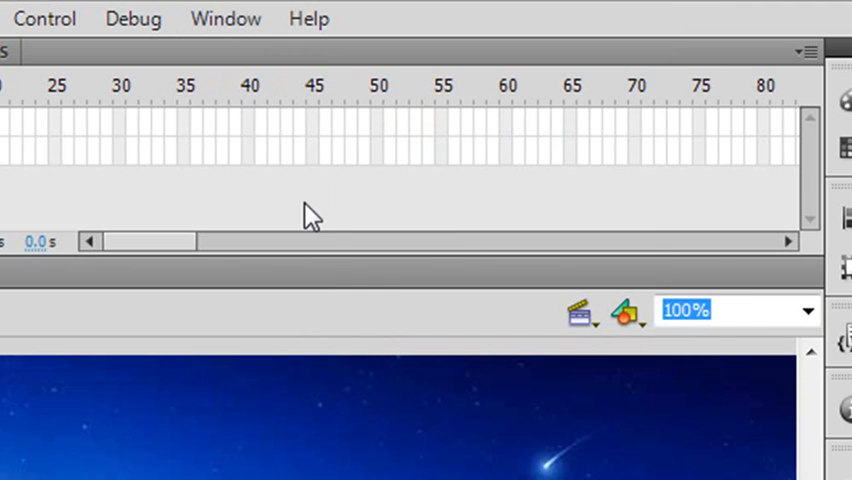
left_click(226, 18)
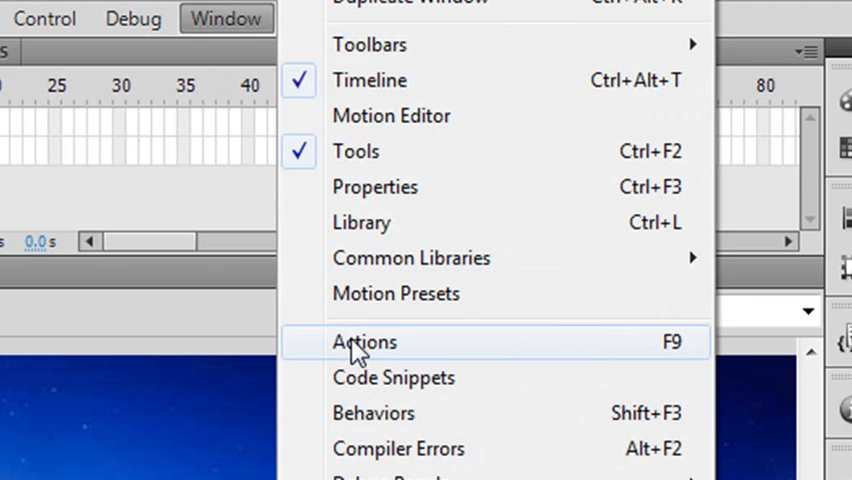
left_click(364, 340)
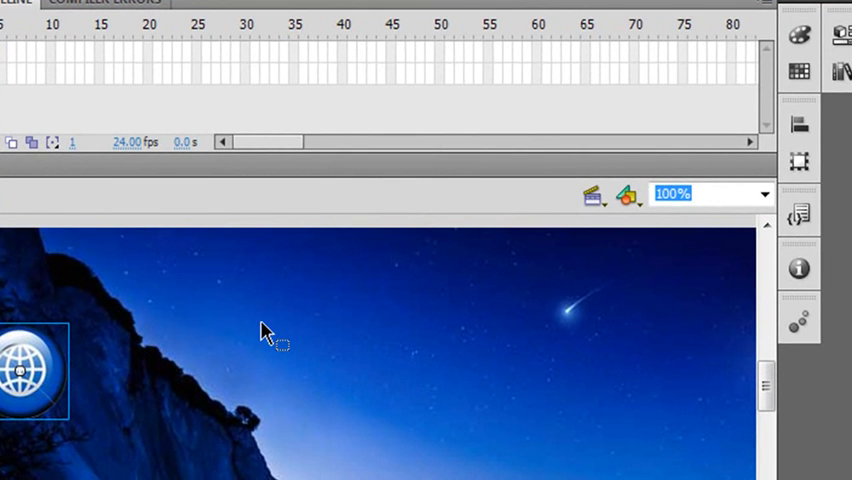
mouse_move(800, 214)
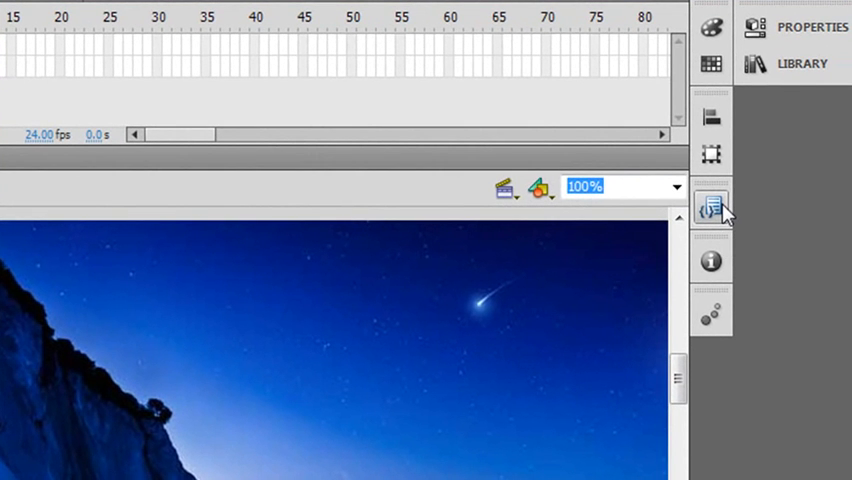
- Expand the Code Snippets panel and highlight the Click to Go to Web Page snippet
left_click(712, 208)
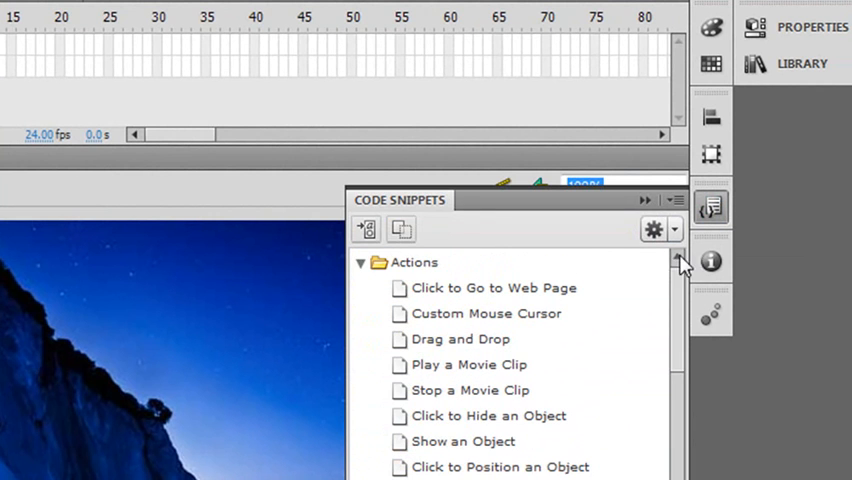
mouse_move(484, 288)
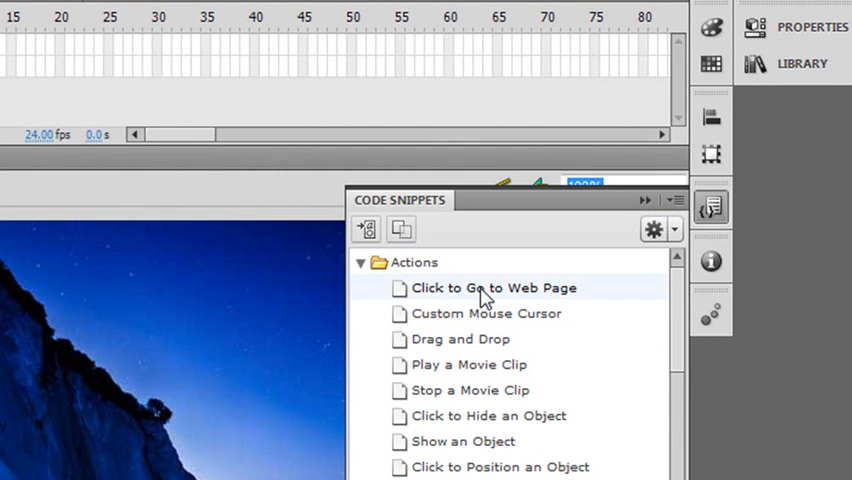
left_click(492, 288)
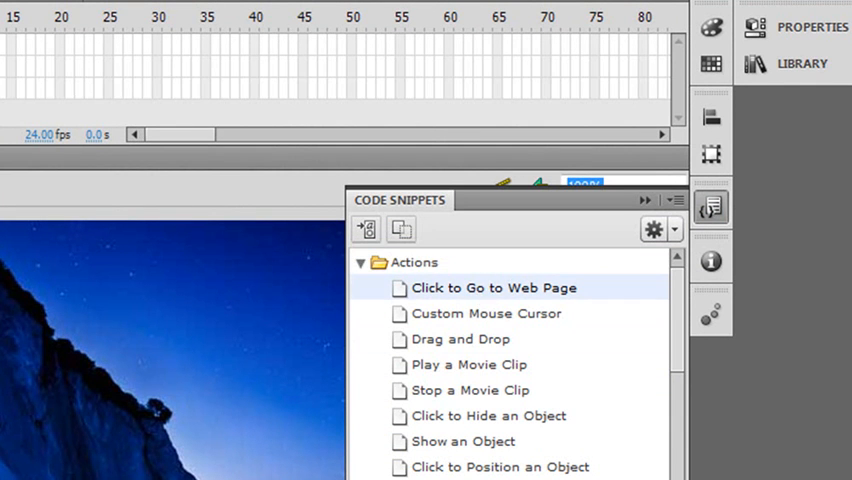
- Insert the Click to Go to Web Page snippet code for myURLBtn into the script
double_click(492, 288)
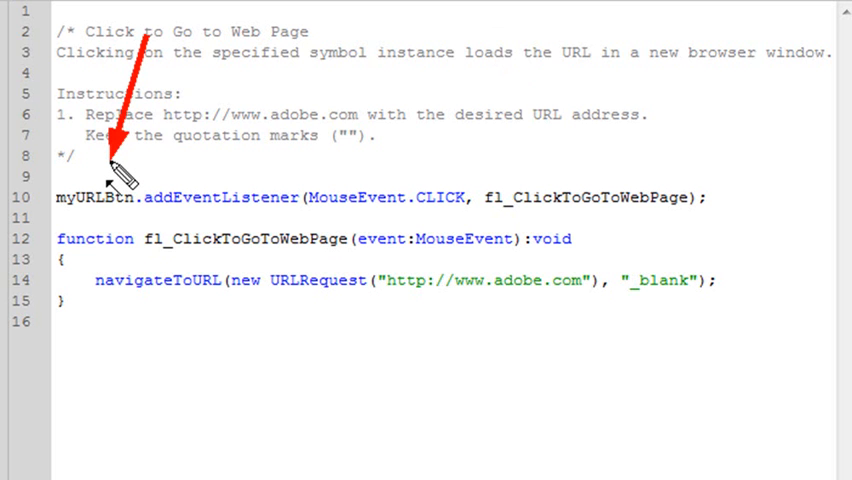
mouse_move(256, 84)
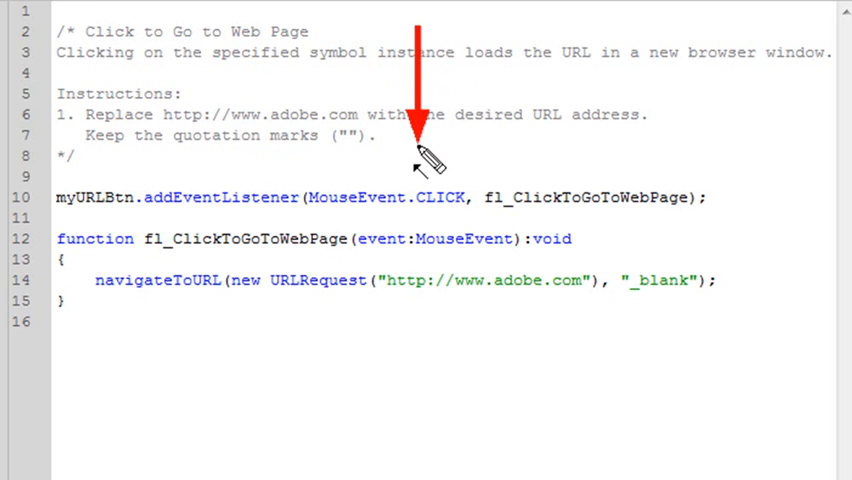
mouse_move(524, 50)
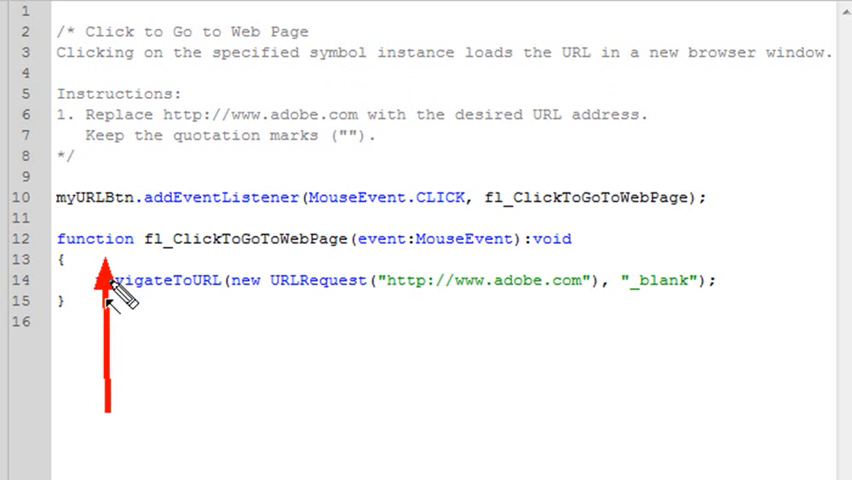
mouse_move(214, 300)
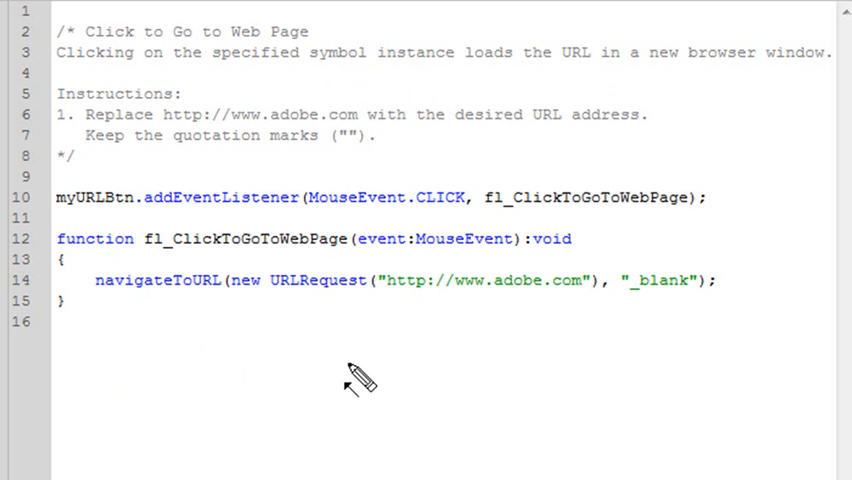
mouse_move(408, 270)
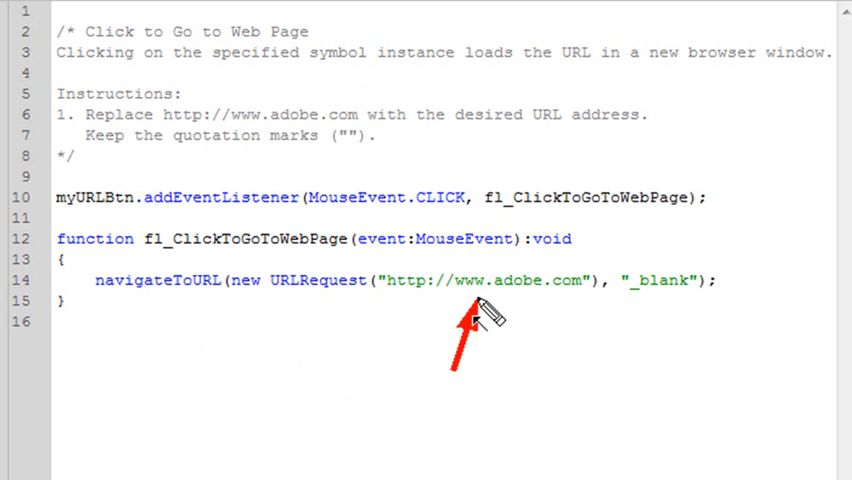
double_click(498, 280)
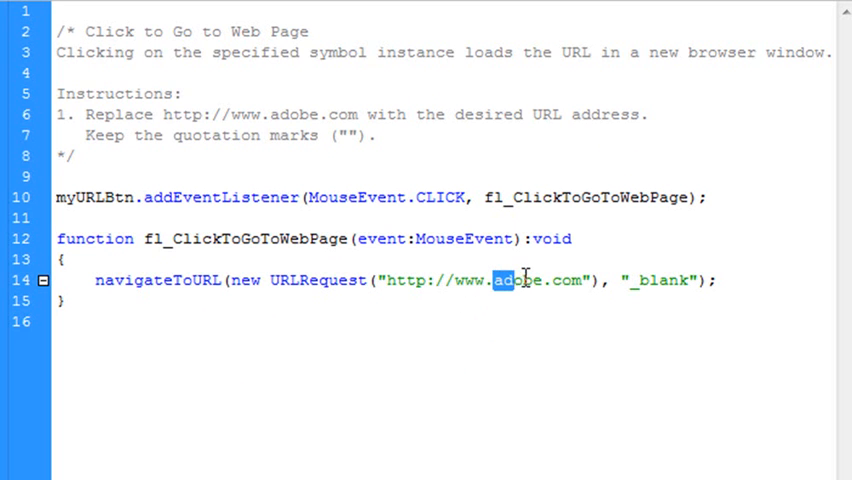
type("g")
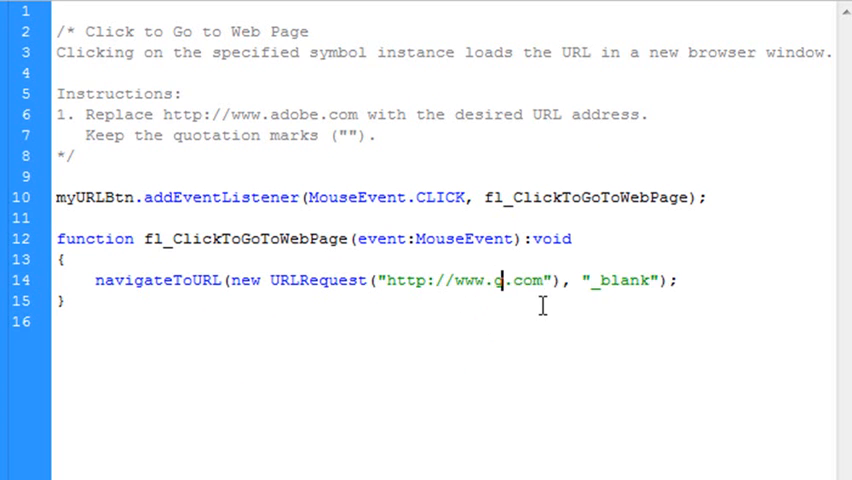
type("oogle")
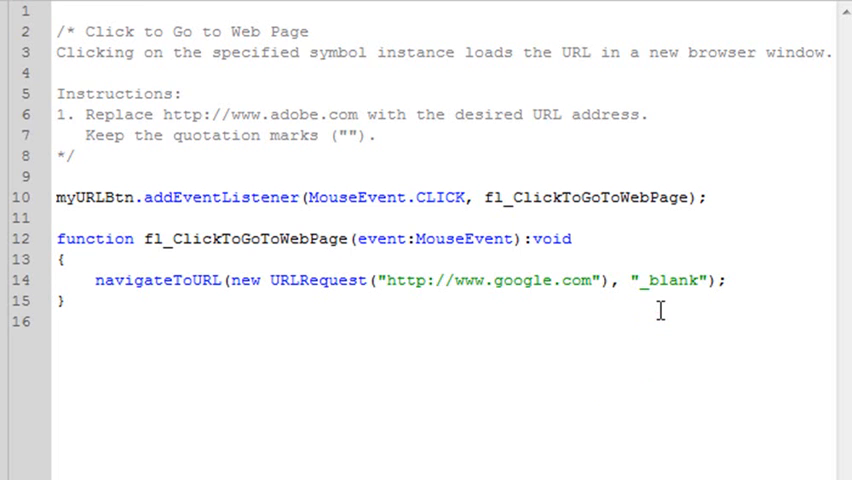
mouse_move(330, 250)
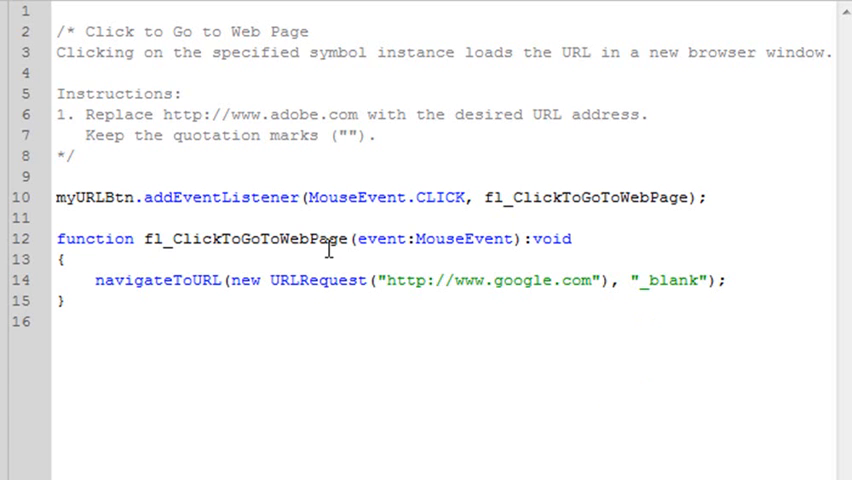
mouse_move(264, 290)
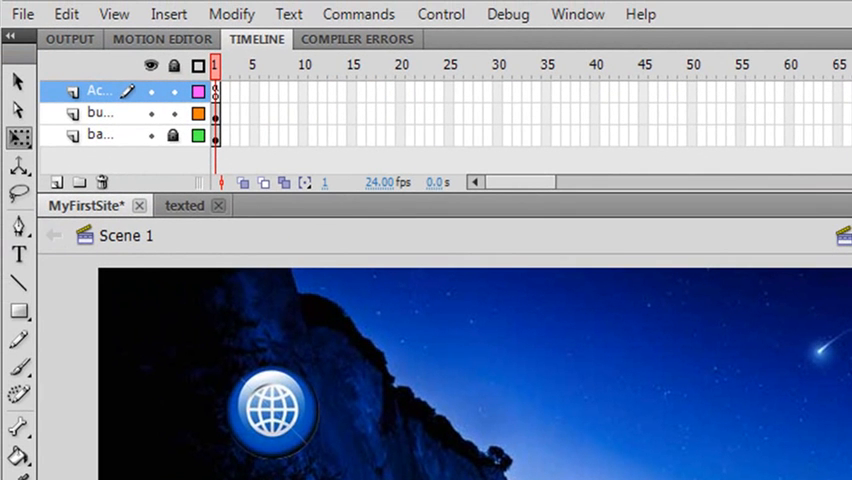
mouse_move(420, 82)
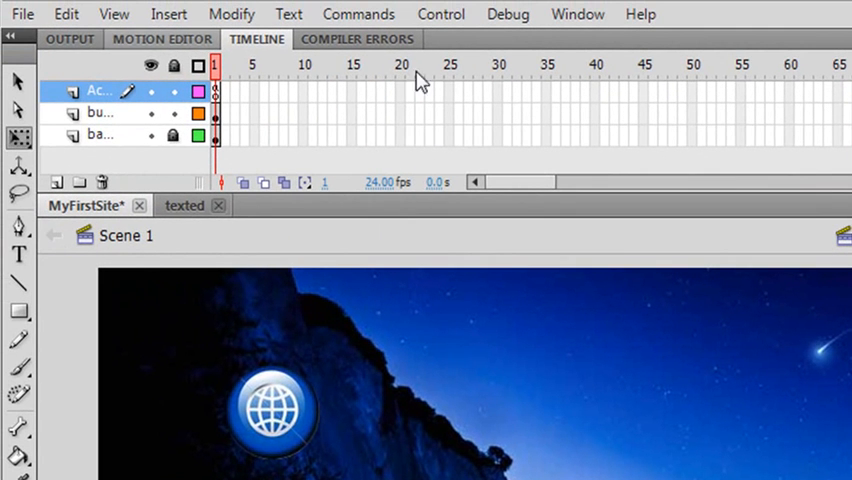
left_click(442, 14)
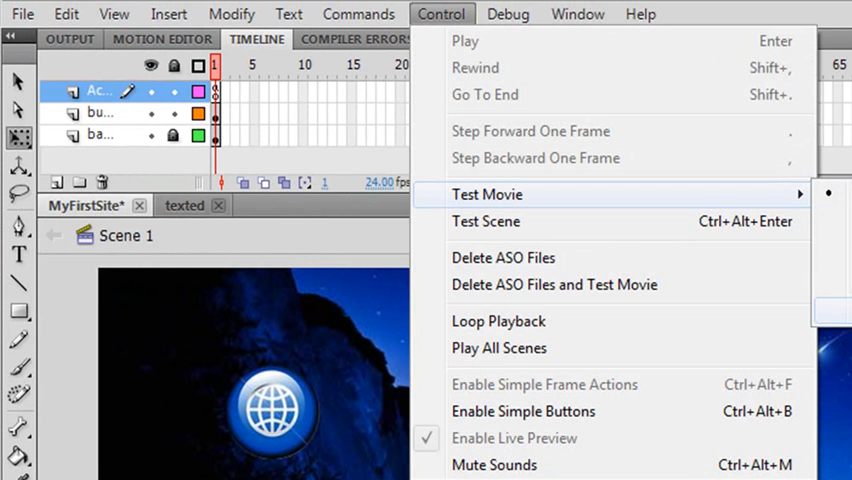
- Test the movie to preview the globe button's behaviour
left_click(488, 194)
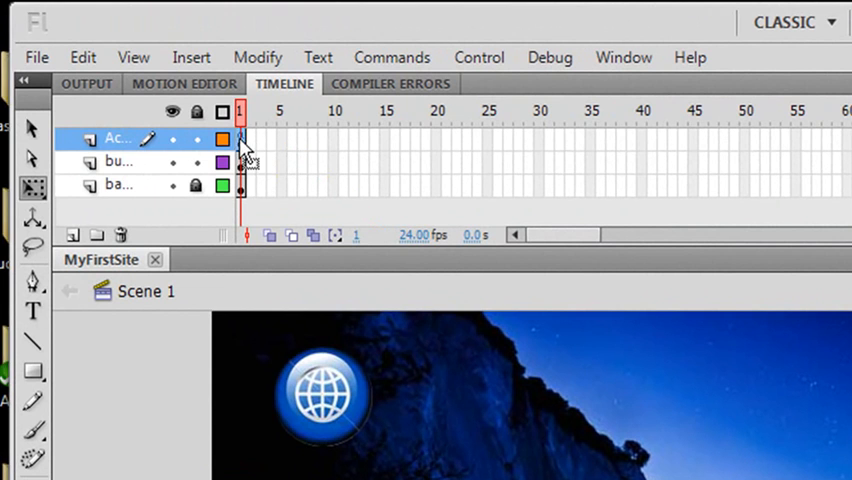
- Select frame 1 of the Actions layer and show its myURLBtn click script
left_click(624, 56)
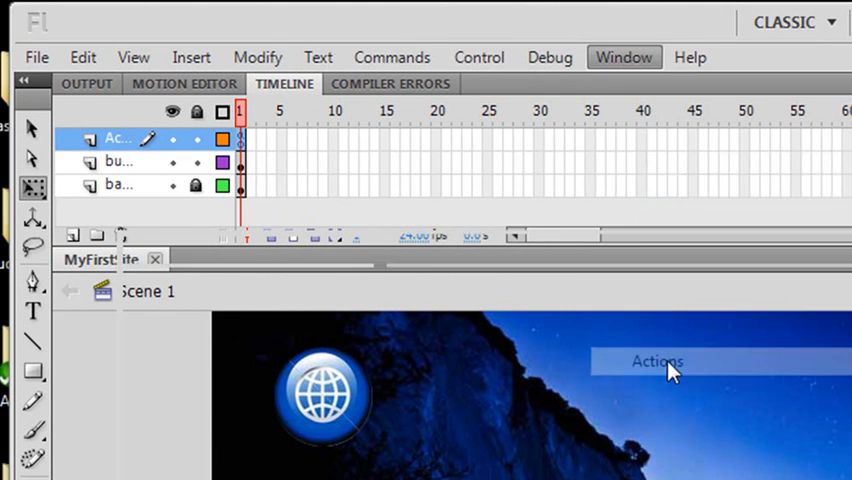
left_click(656, 360)
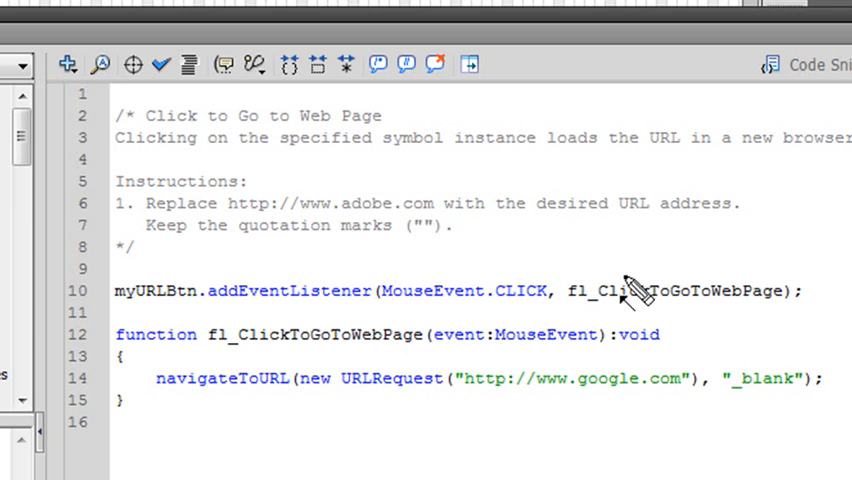
mouse_move(570, 444)
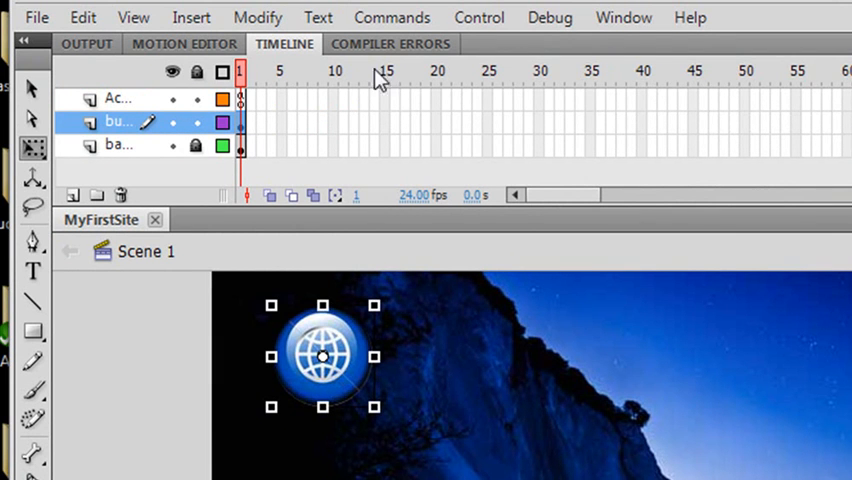
- Select the globe button instance on the stage
left_click(118, 98)
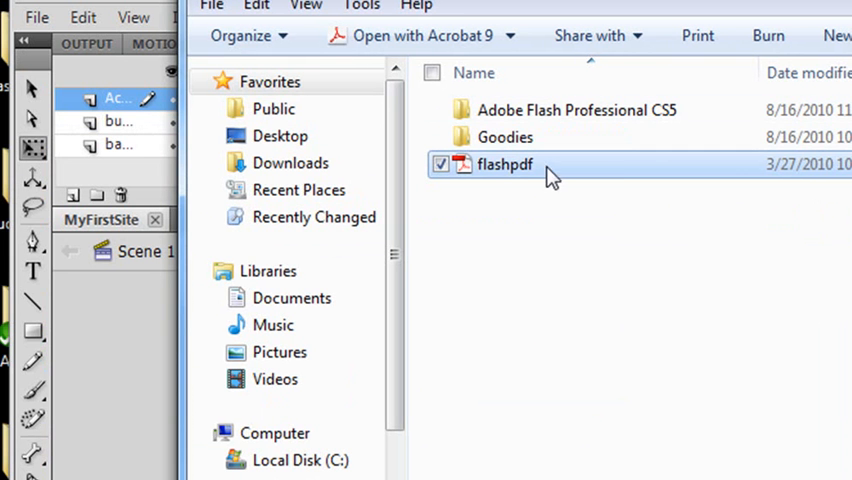
- Copy the flashpdf document from its context menu in Windows Explorer
right_click(504, 164)
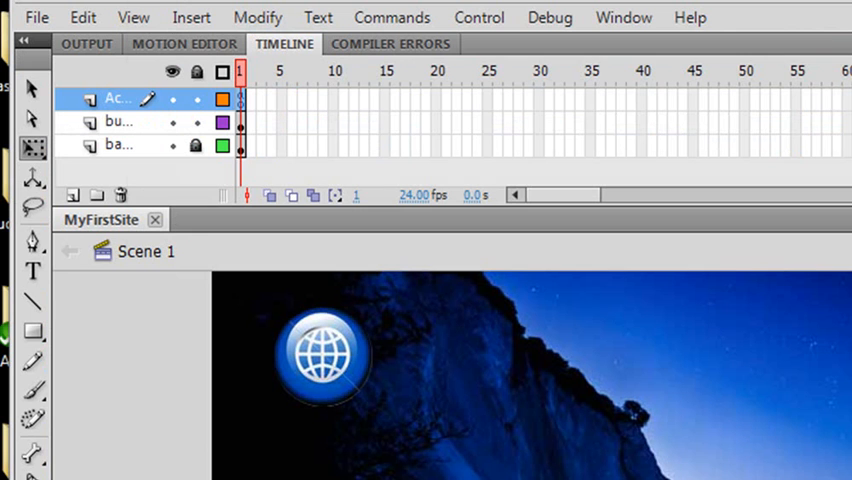
mouse_move(536, 84)
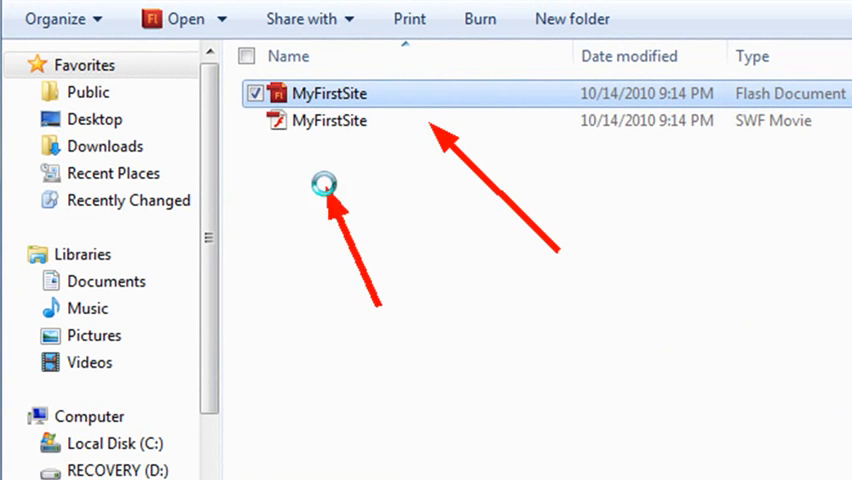
- Create a pdfs folder inside MyFirstSite and paste the copied flashpdf document into it
right_click(324, 184)
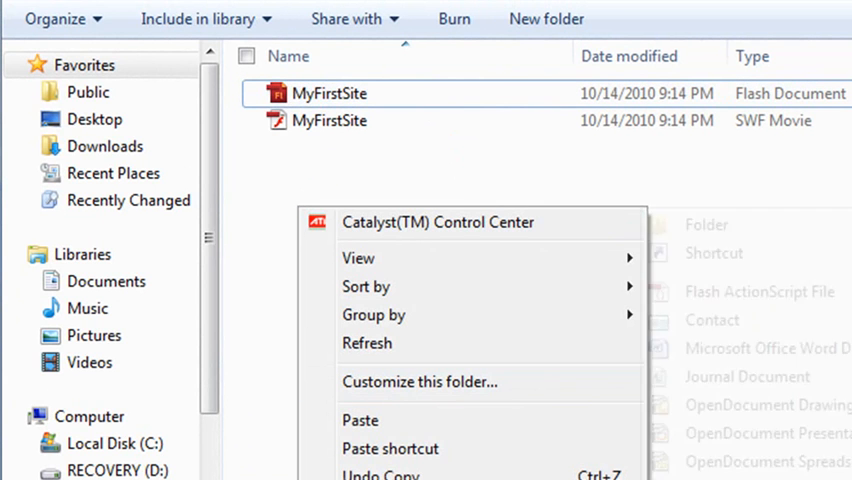
mouse_move(710, 222)
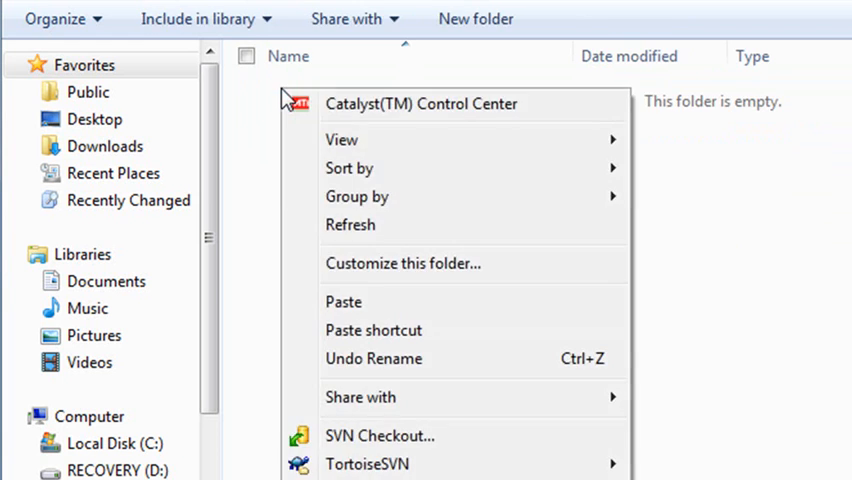
left_click(344, 300)
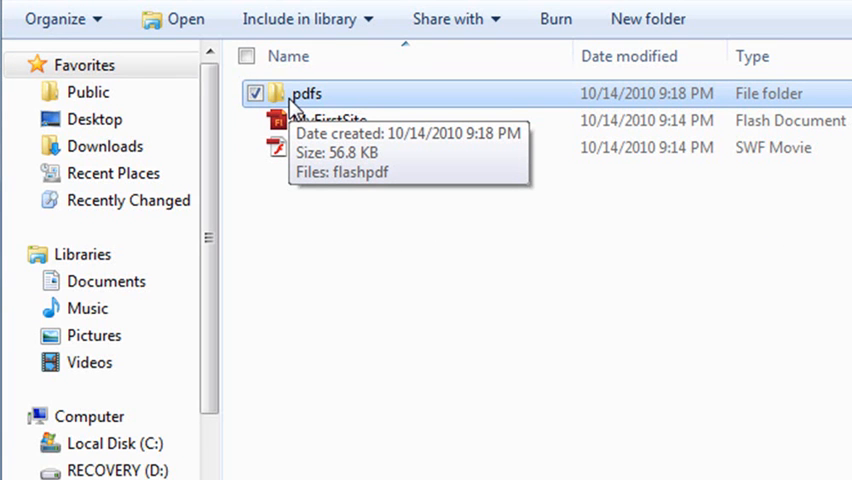
double_click(308, 92)
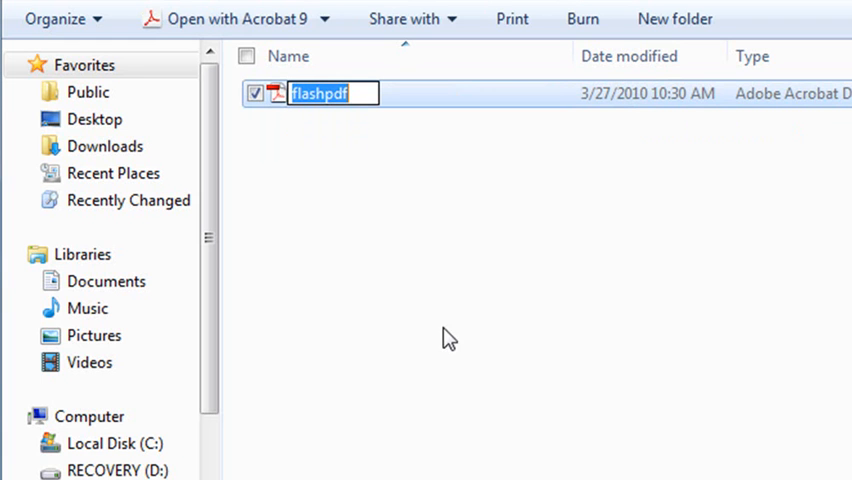
right_click(320, 92)
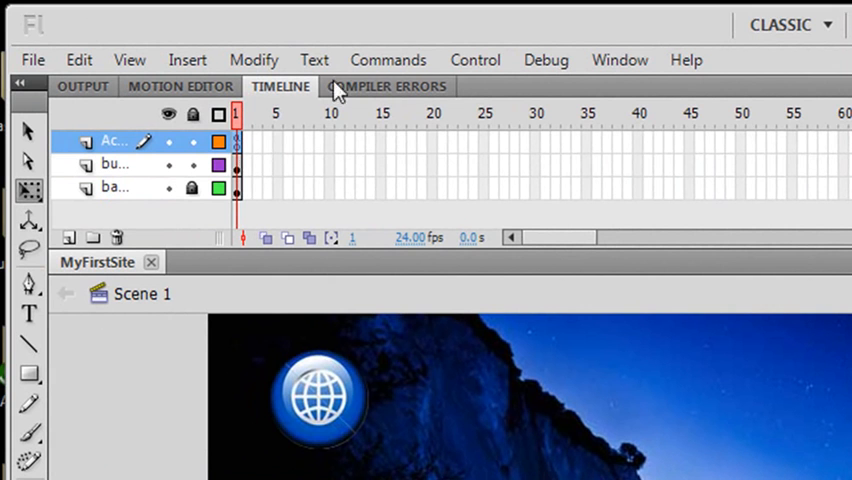
left_click(620, 60)
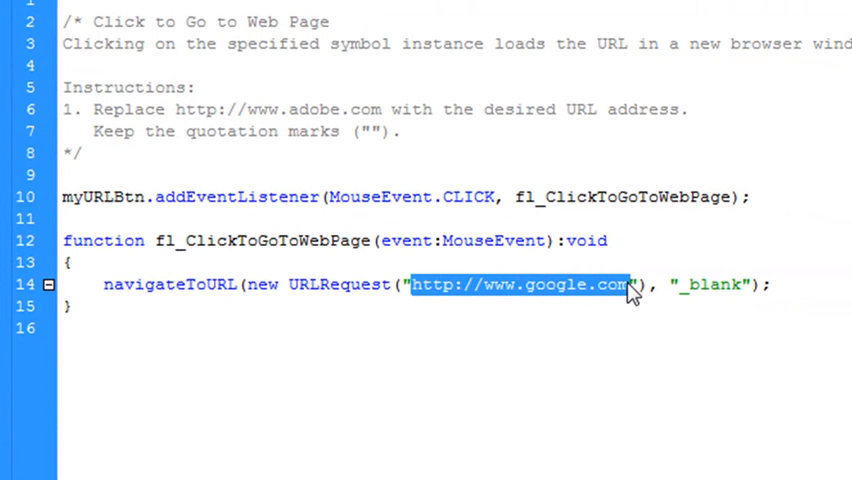
key("Delete")
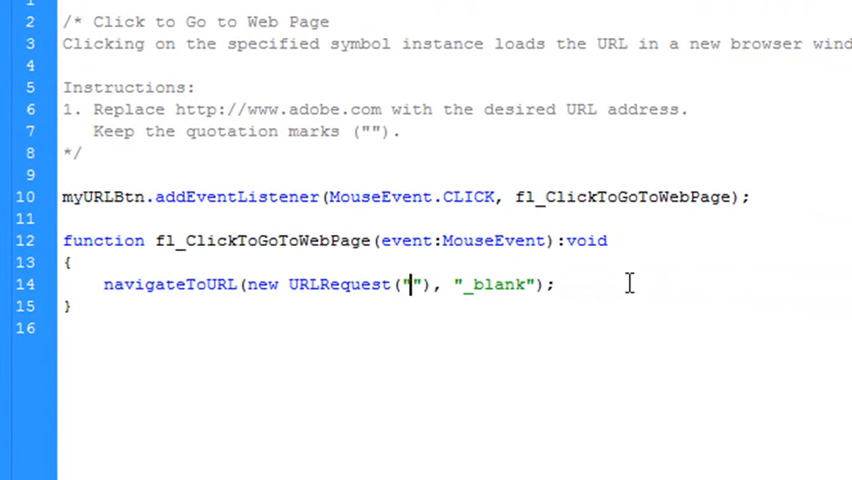
type("pdfs")
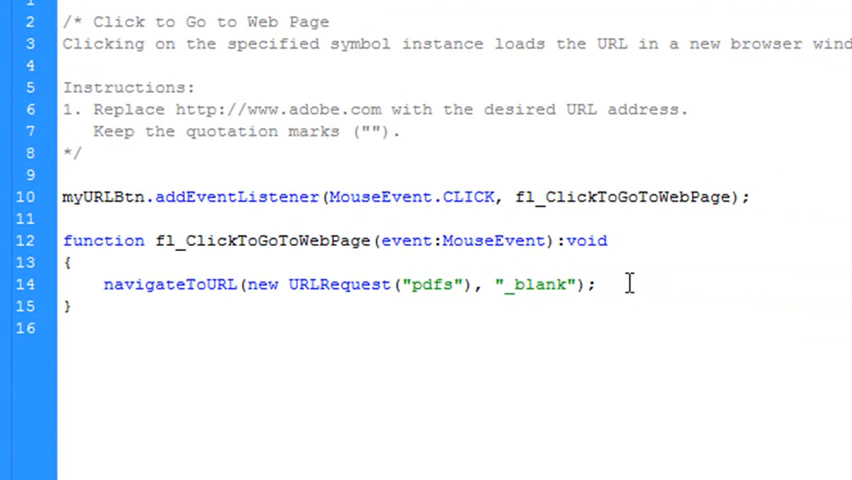
type("/flashpdf.pd")
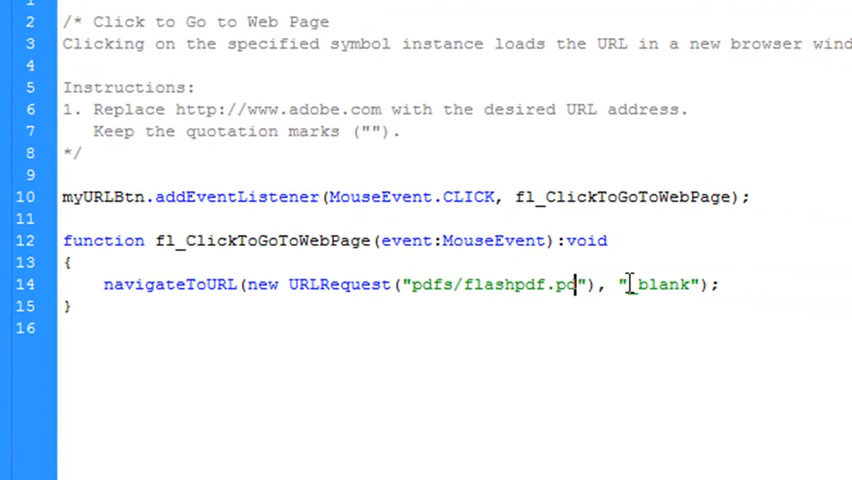
type("f")
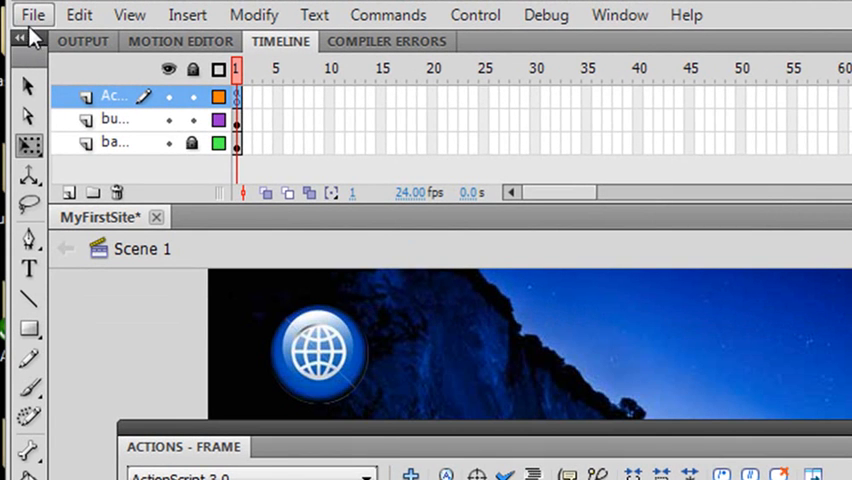
- Test the movie via Control > Test Movie to check the new PDF link
left_click(32, 14)
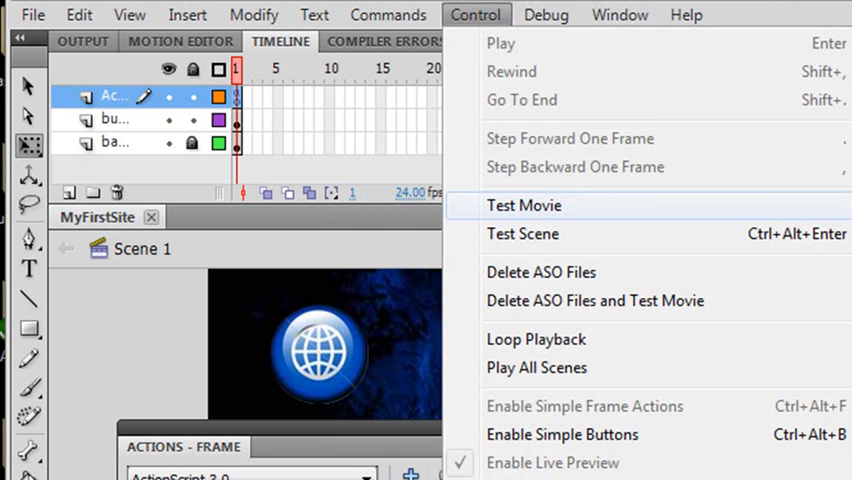
left_click(524, 204)
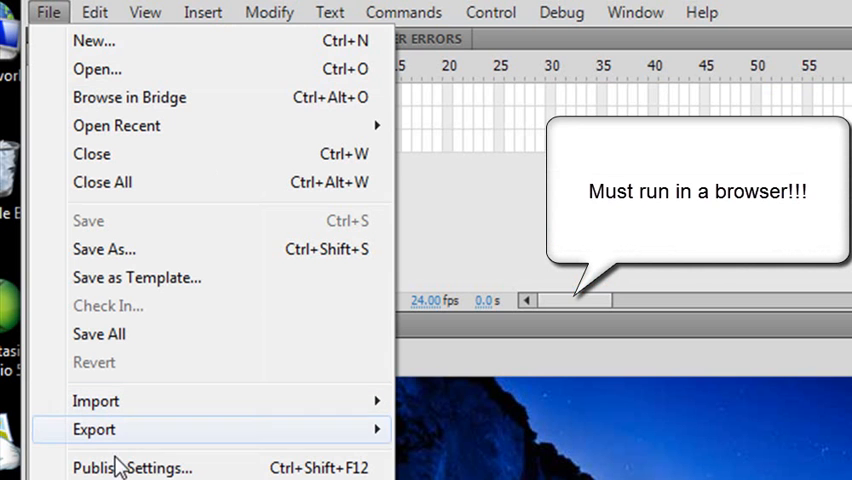
mouse_move(108, 306)
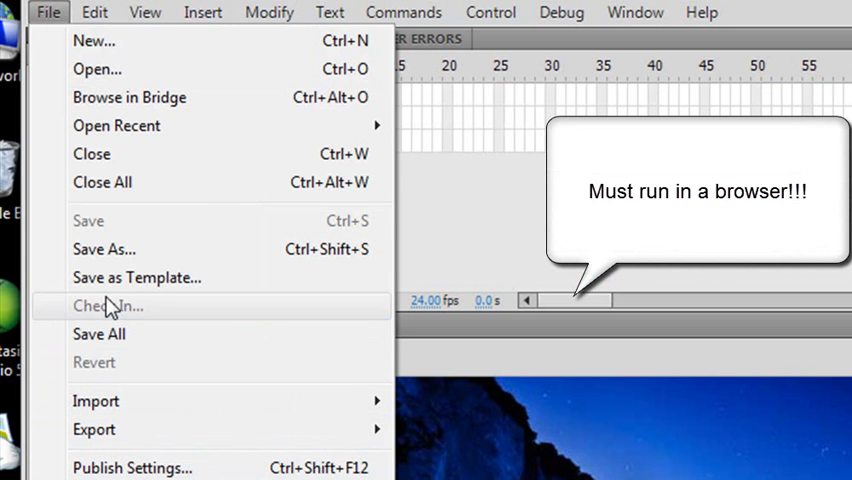
- In Publish Settings enable Flash (.swf) and HTML (.html) output and publish MyFirstSite
left_click(132, 468)
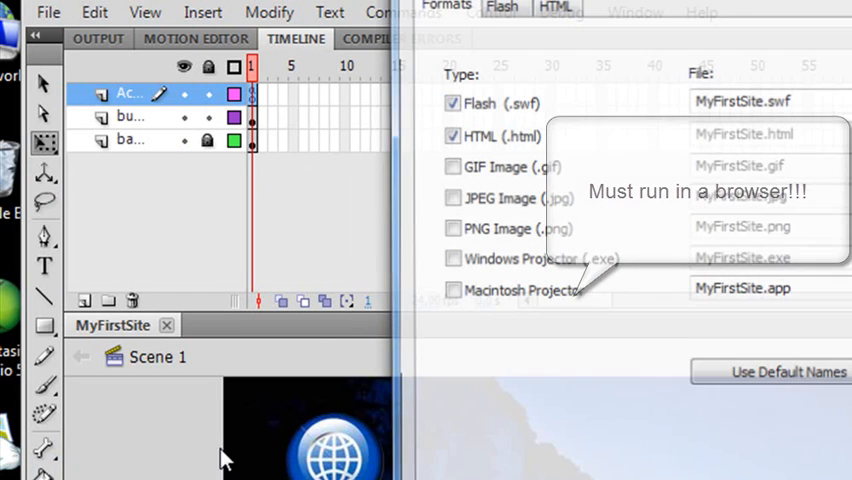
left_click(448, 136)
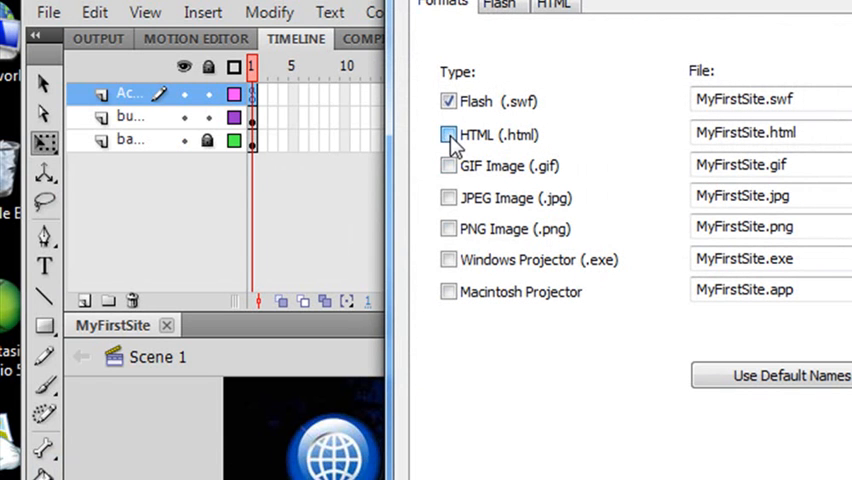
left_click(448, 136)
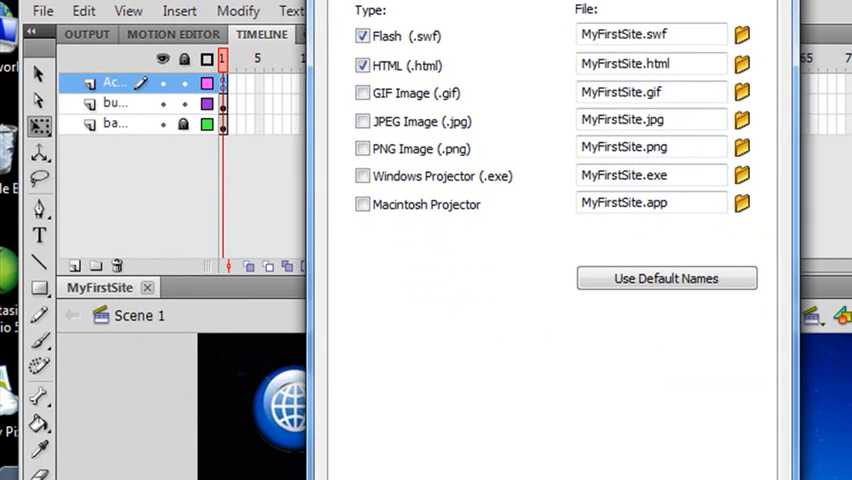
left_click(544, 470)
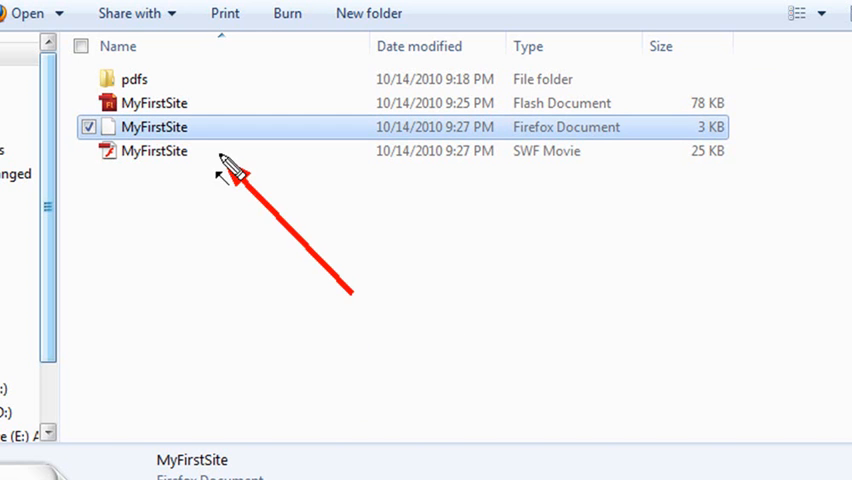
mouse_move(580, 150)
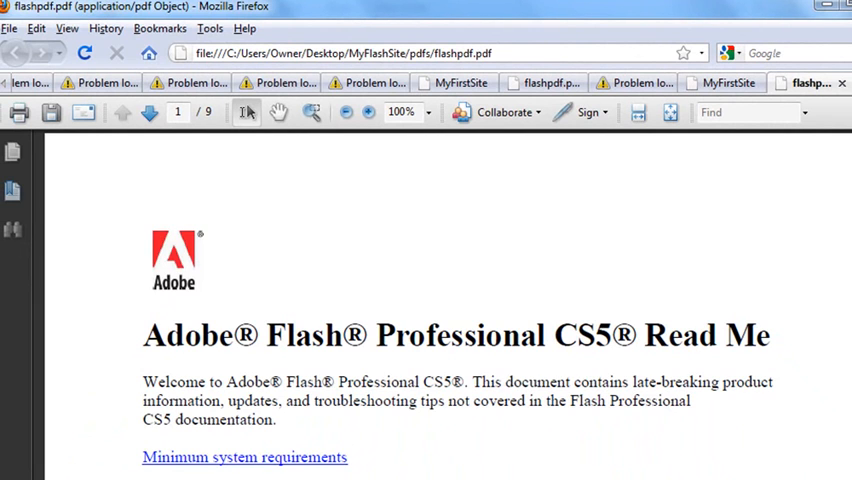
- Page through the flashpdf Read Me in Firefox, then return to page 1
left_click(148, 112)
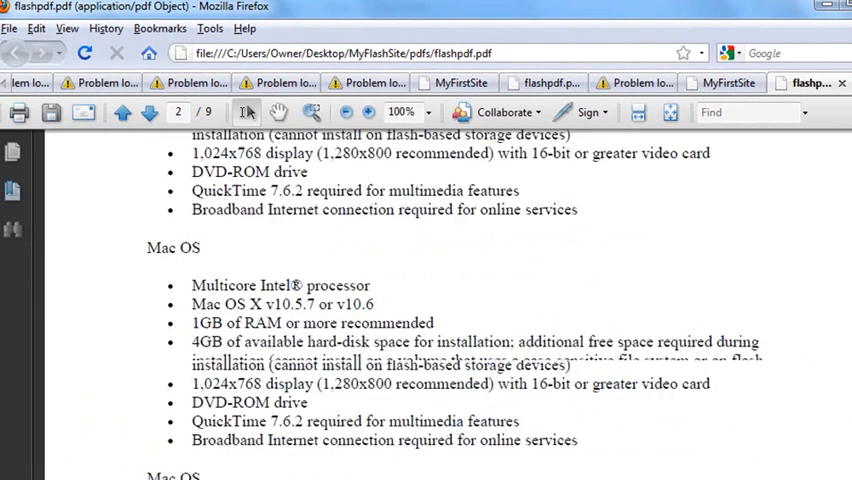
left_click(122, 112)
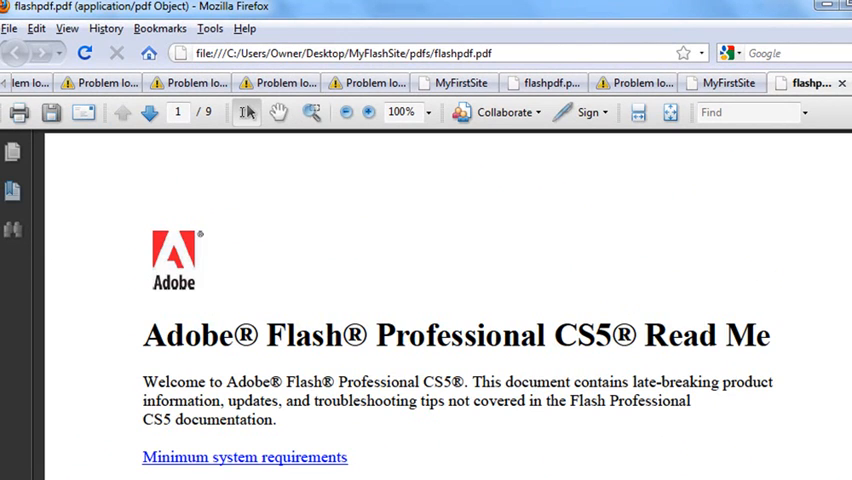